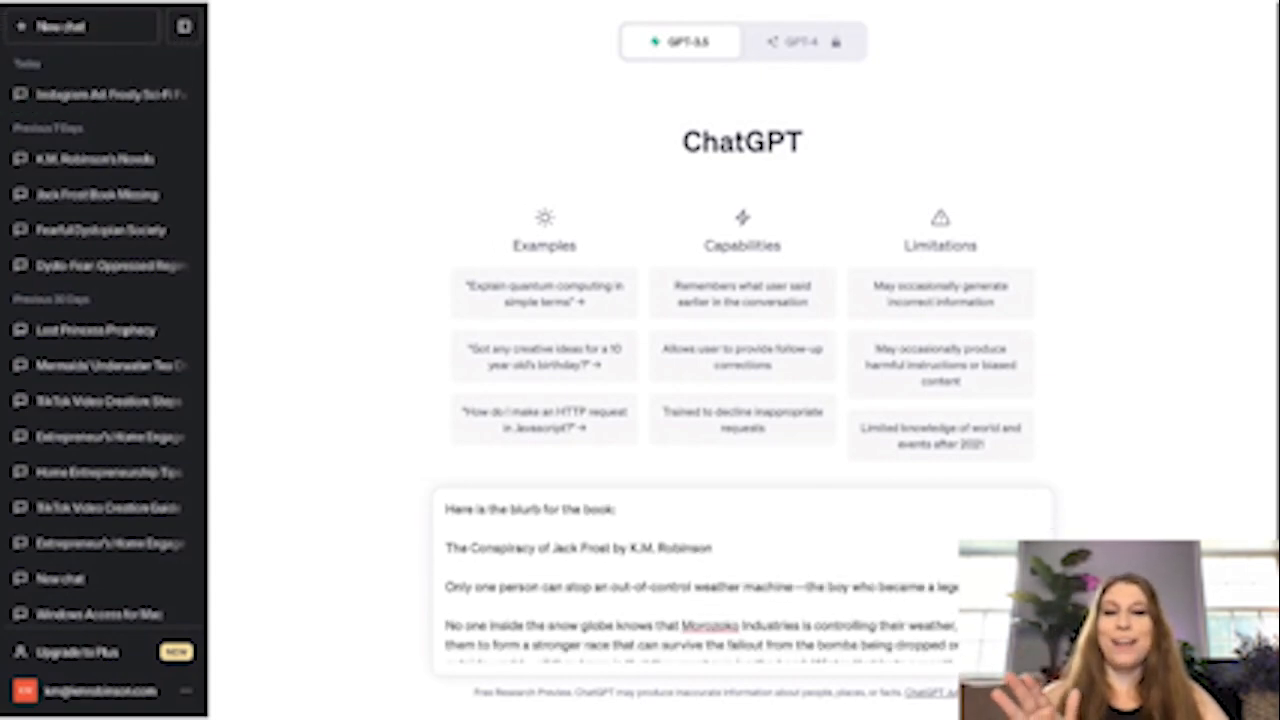
pyautogui.scroll(-3)
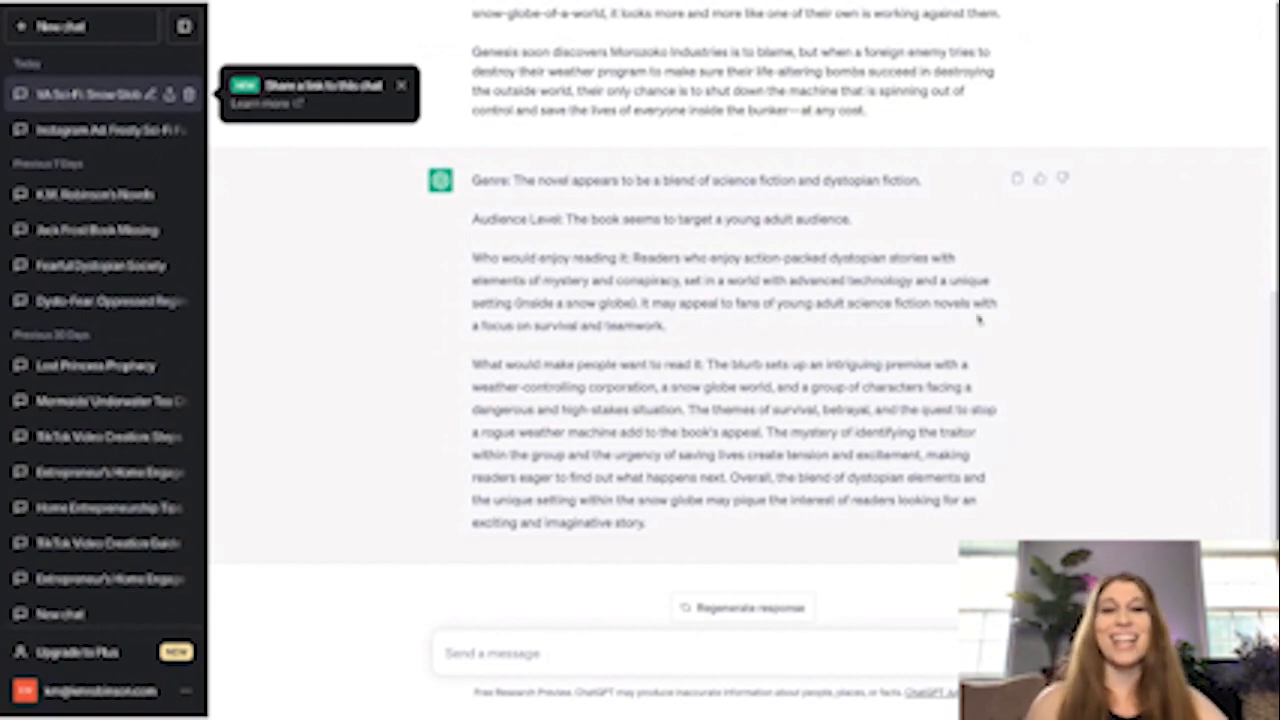
pyautogui.moveTo(1107, 354)
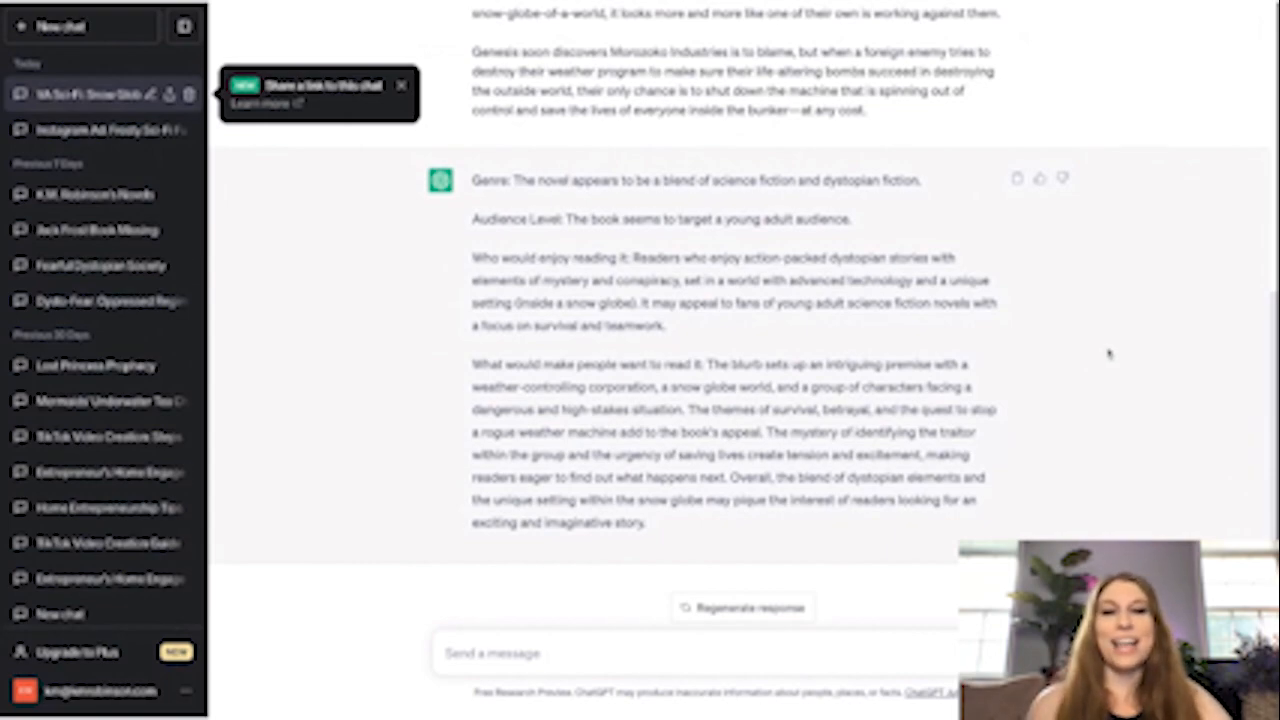
pyautogui.moveTo(1110, 350)
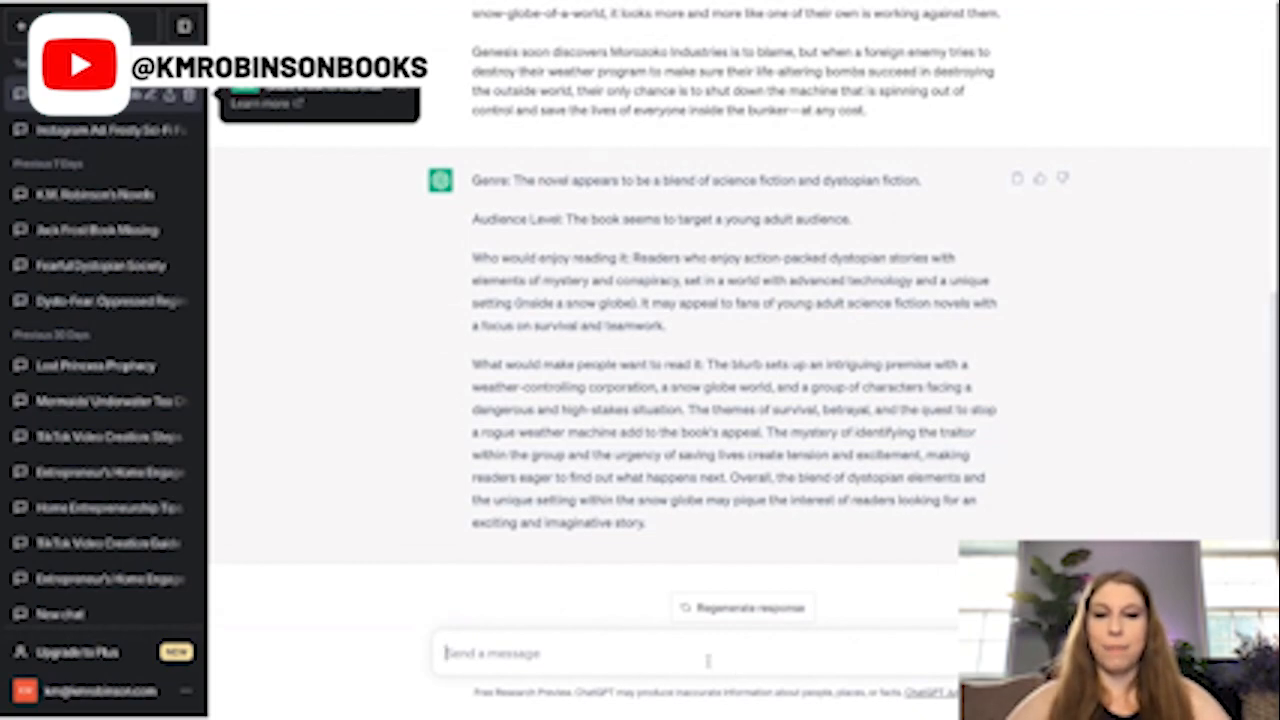
pyautogui.write('Can you tell the')
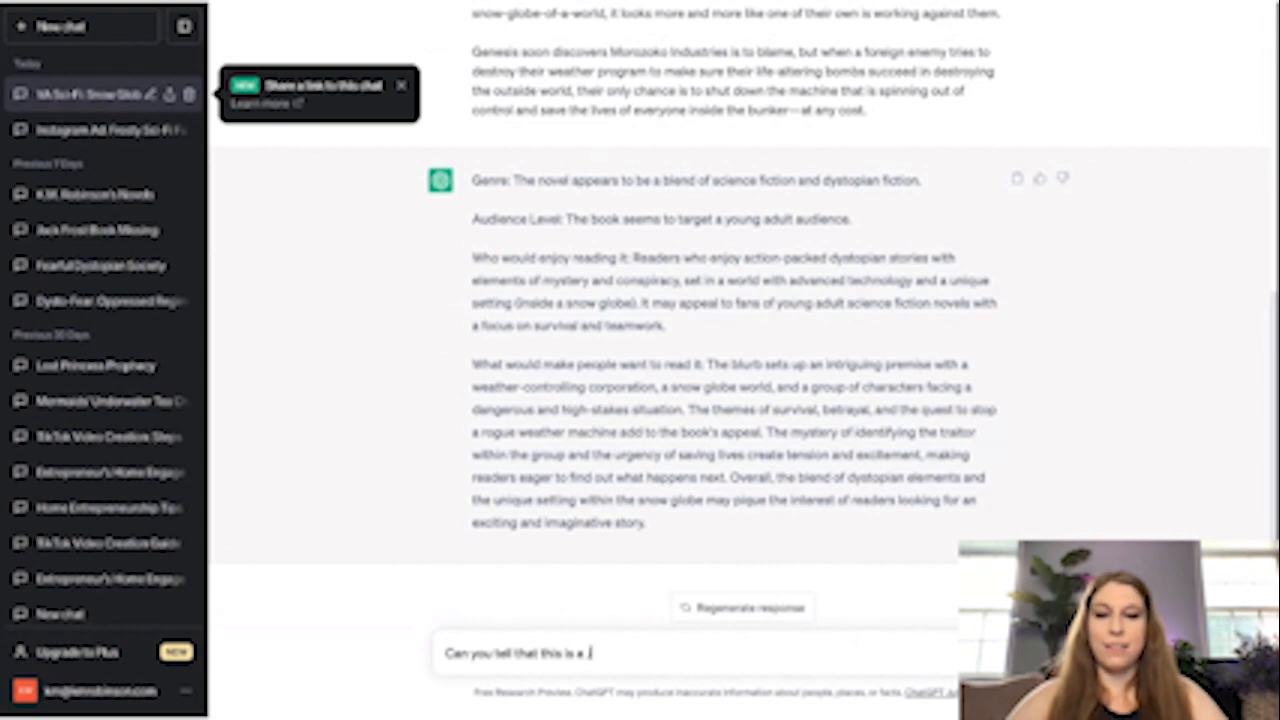
pyautogui.write('Jack Frost ref')
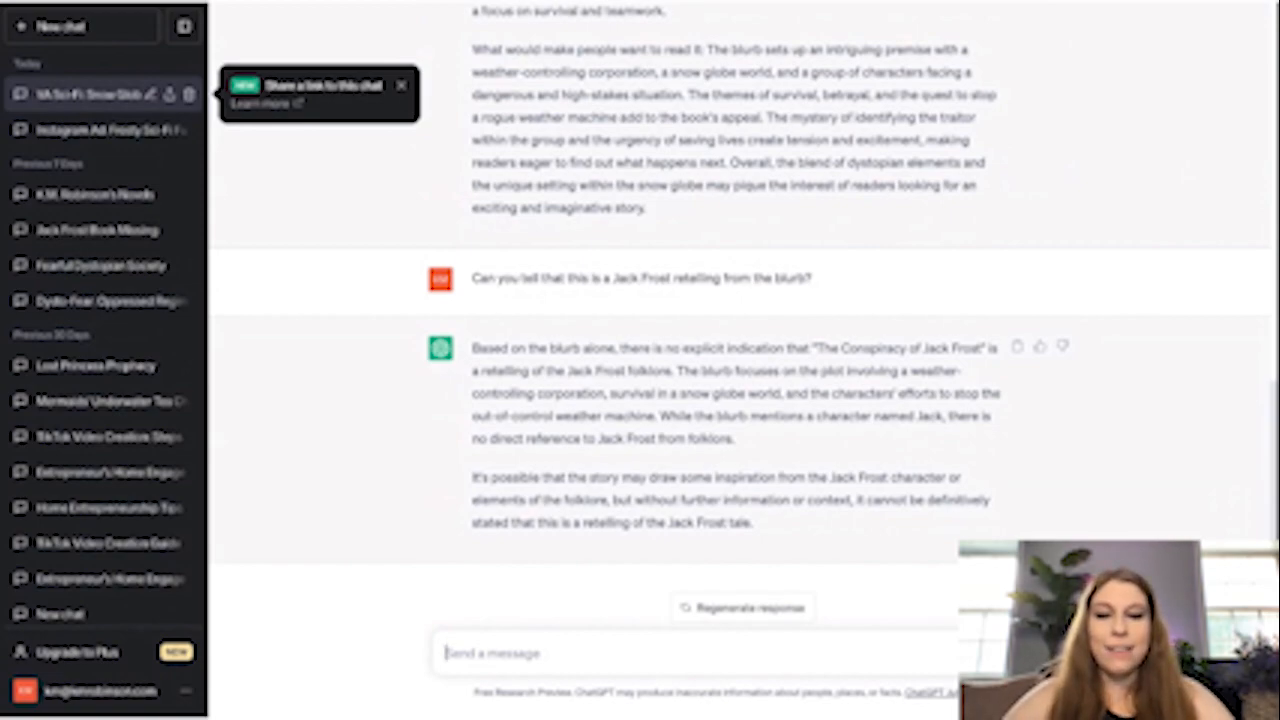
pyautogui.write('If I adda')
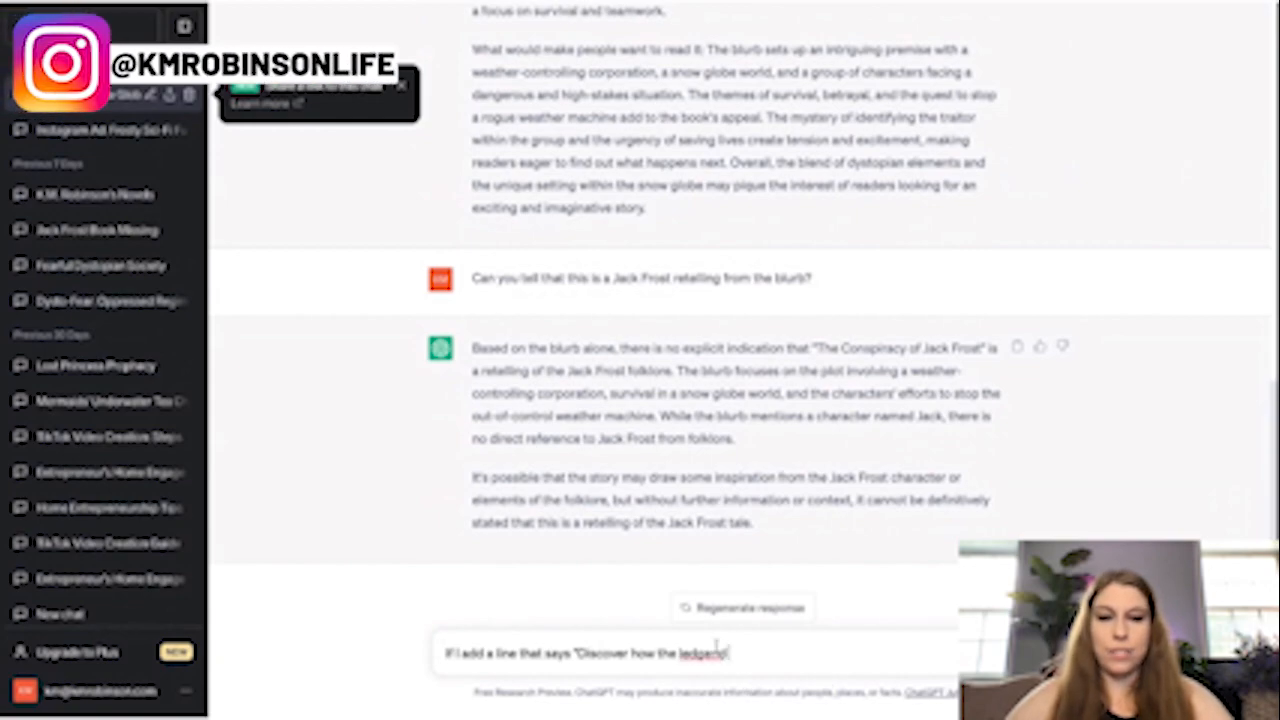
pyautogui.write('legend')
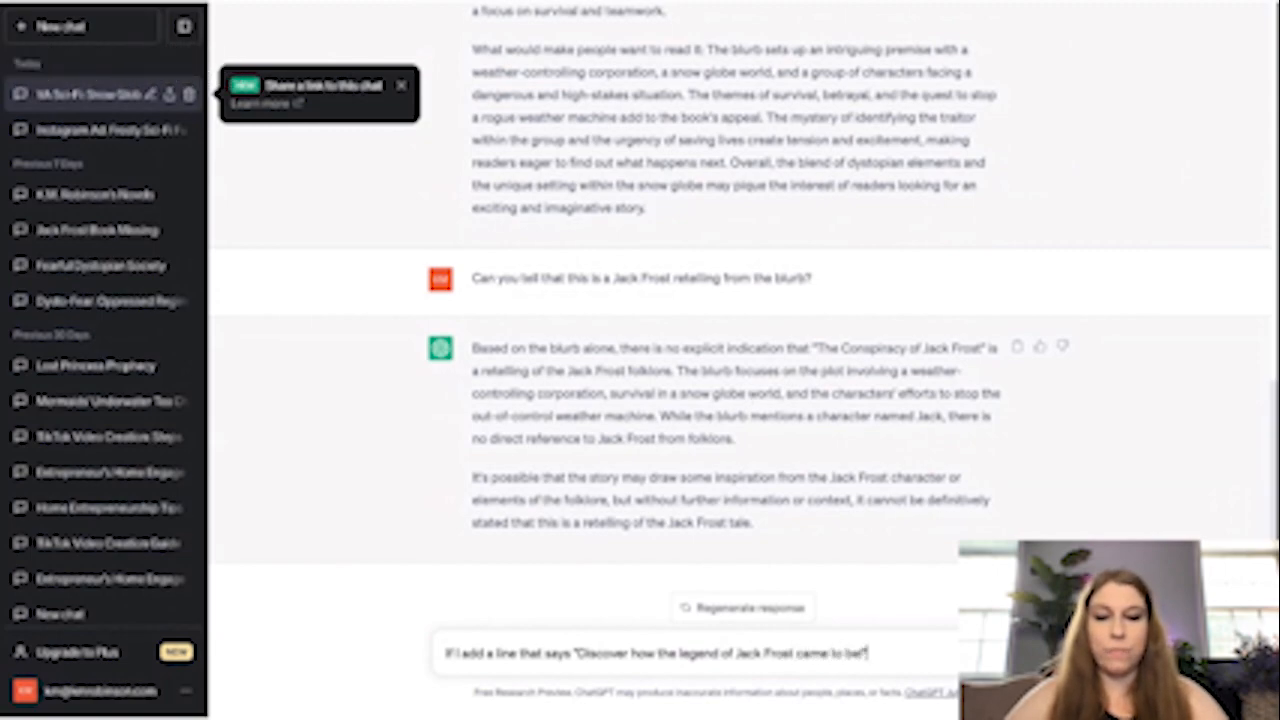
pyautogui.write('would tha')
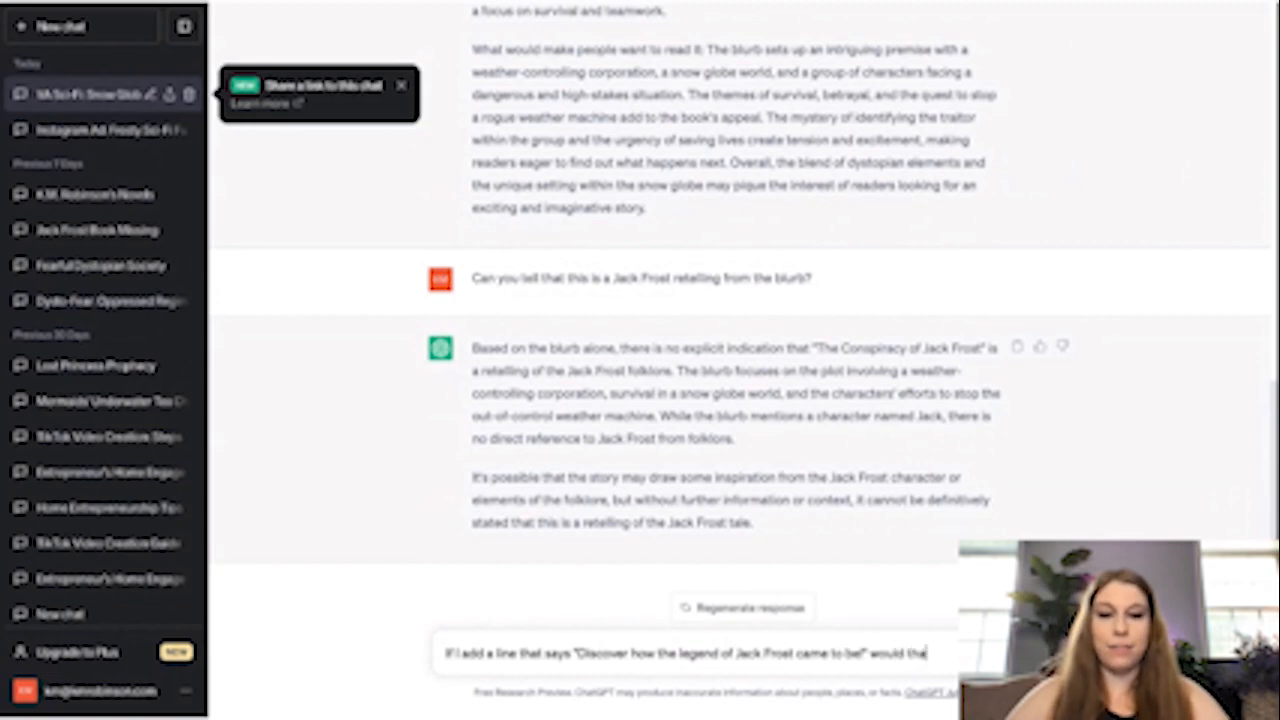